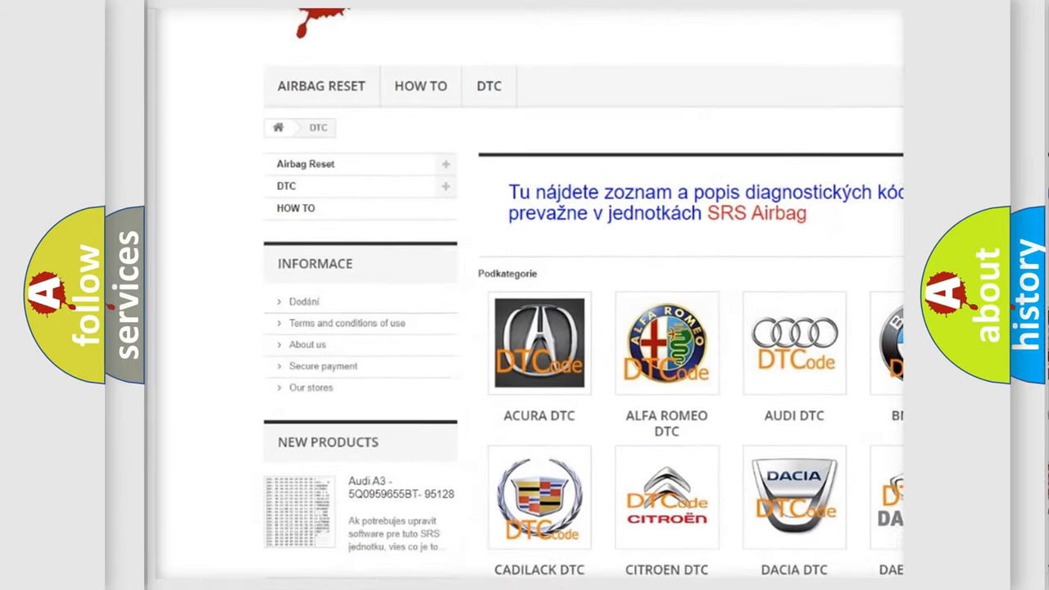
Scroll down past the brand logos and DTC code list to the page footer
scroll(down, 3)
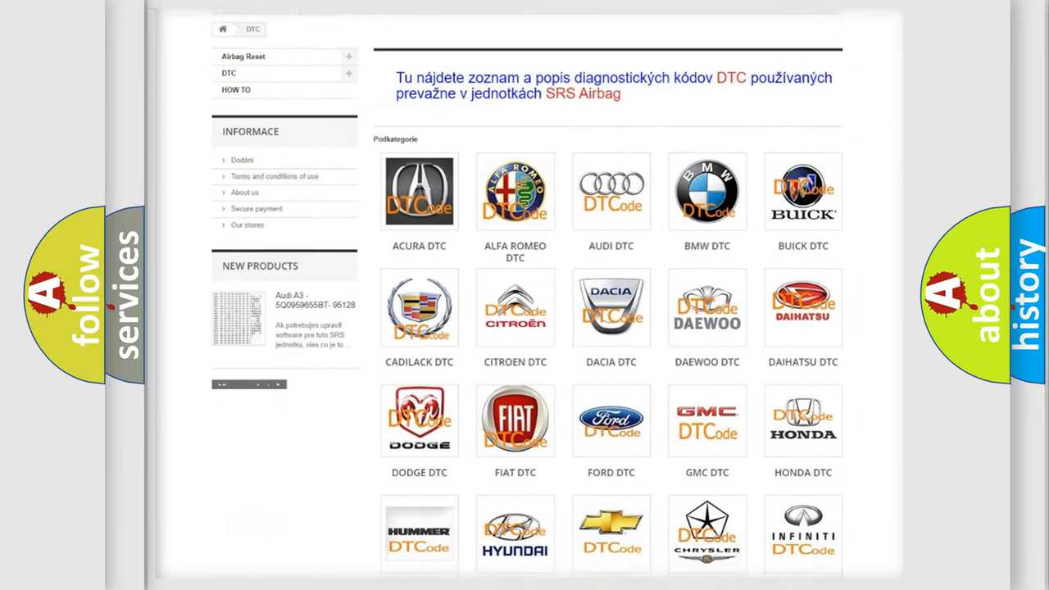
scroll(down, 3)
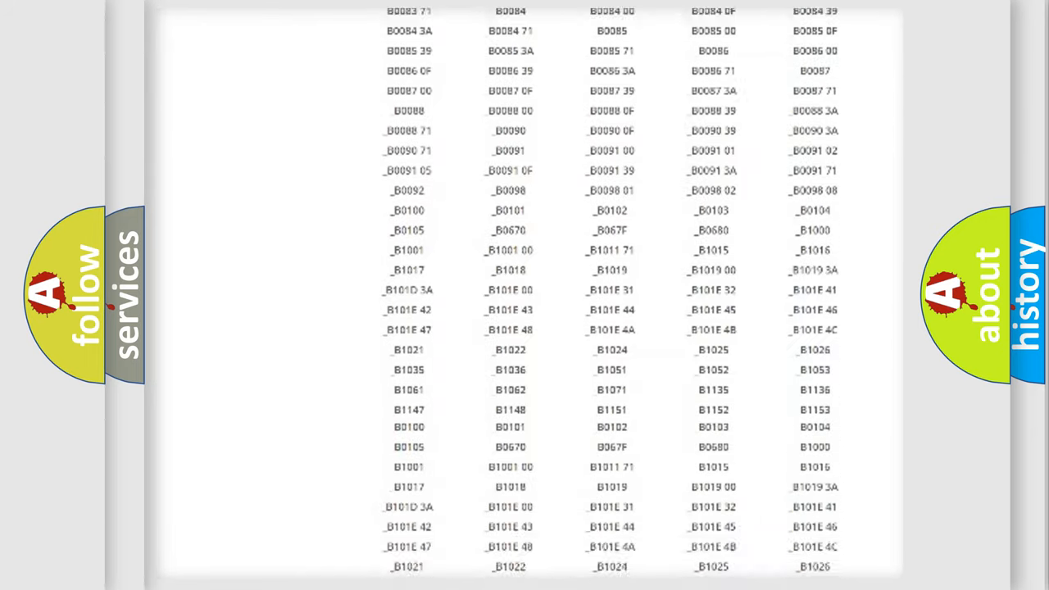
scroll(down, 3)
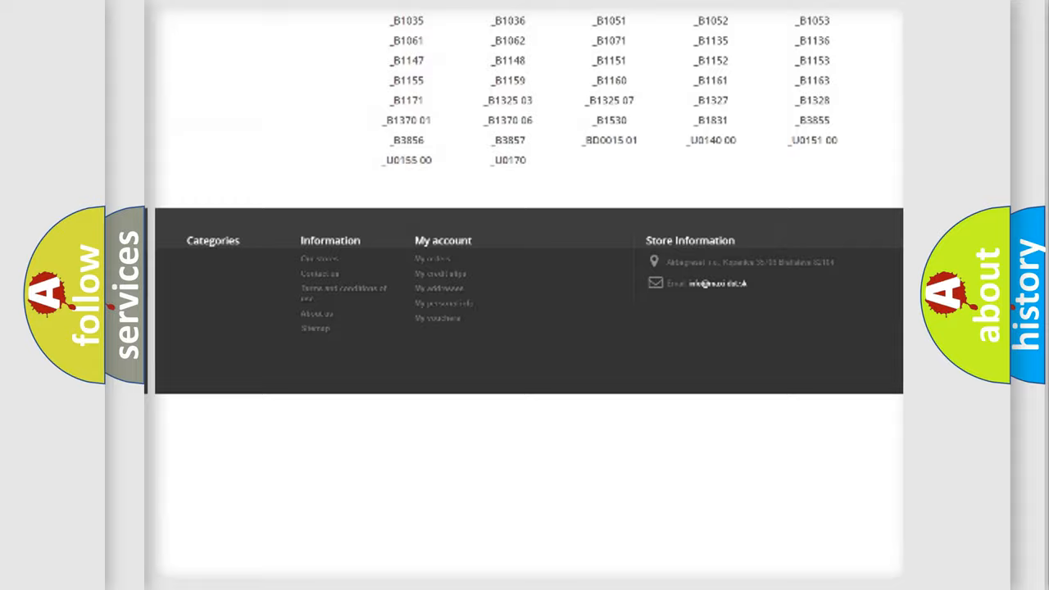
scroll(up, 3)
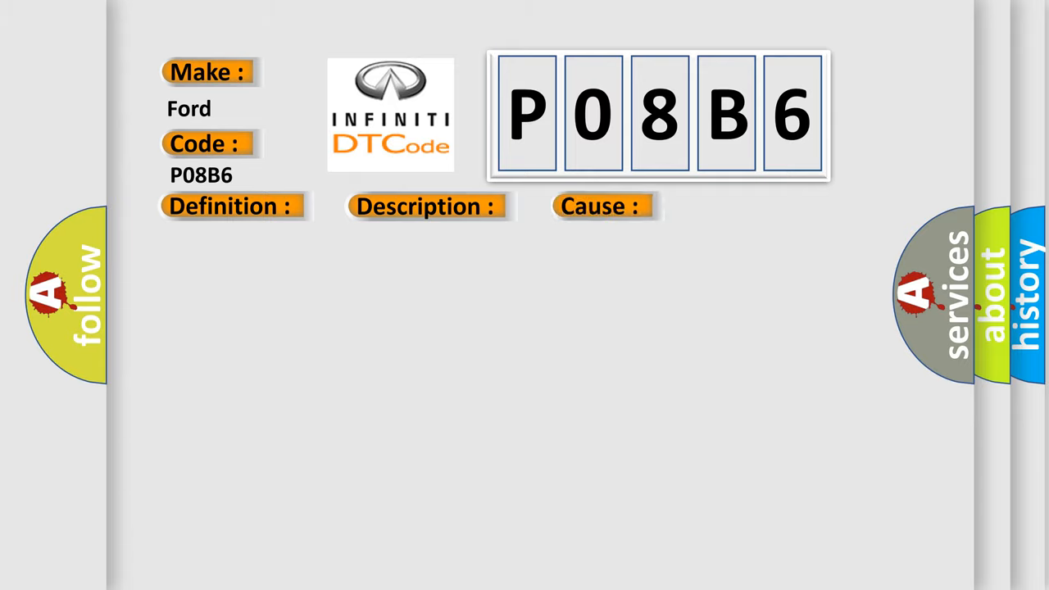
Advance the slide so the P08B6 card's Definition reads "CAN circuitBCM."
click(229, 206)
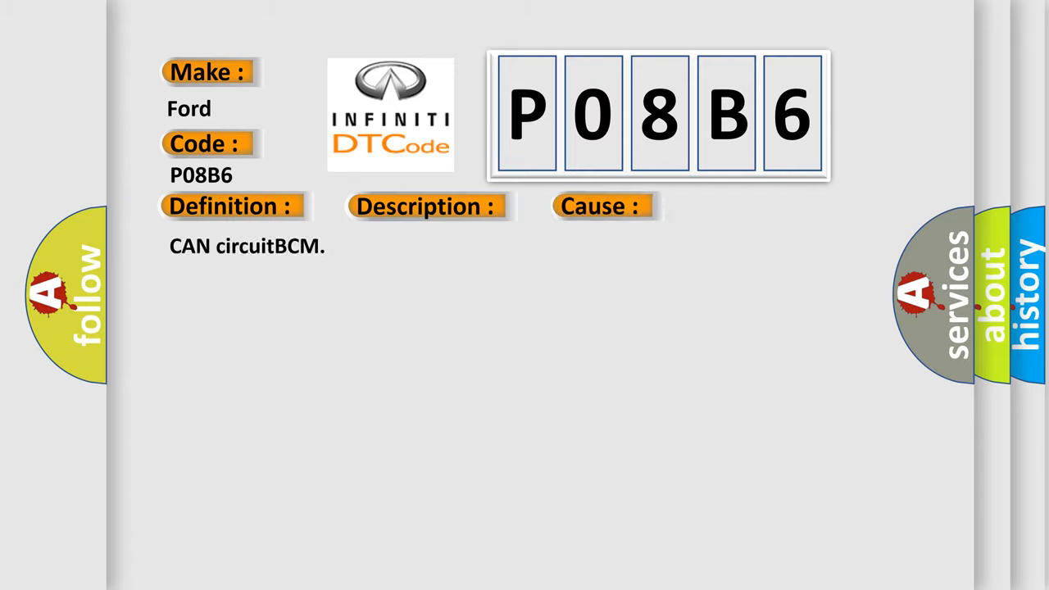